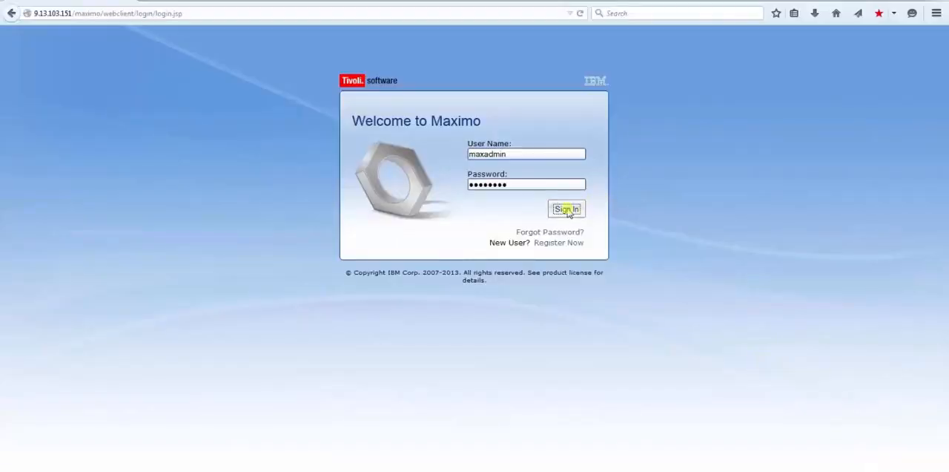
# Step: Sign in to Maximo and open the Invoices application from Go To
pyautogui.click(566, 208)
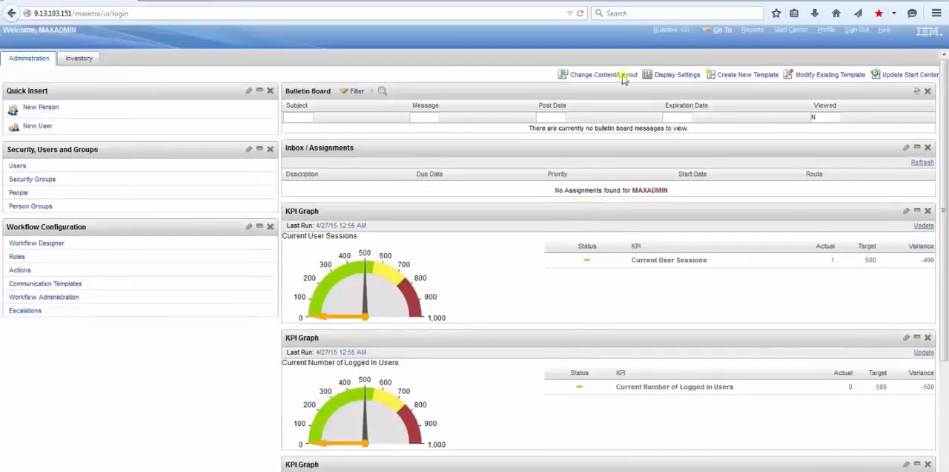
pyautogui.click(723, 30)
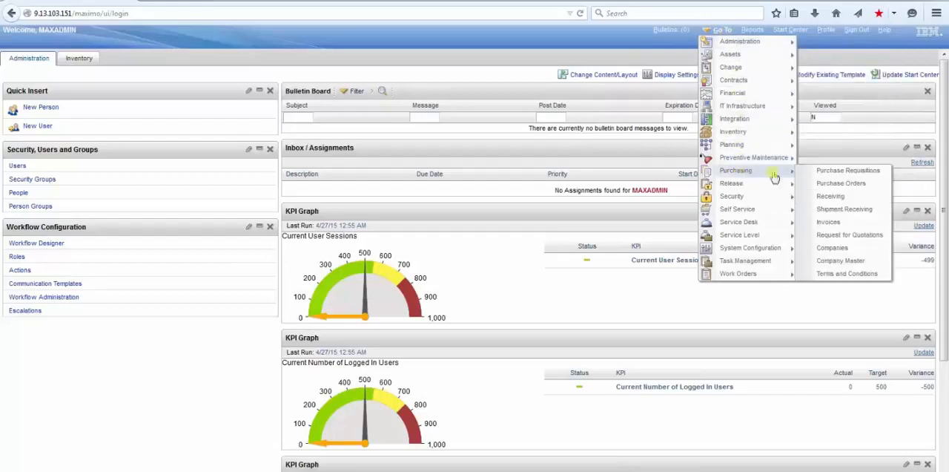
pyautogui.click(829, 222)
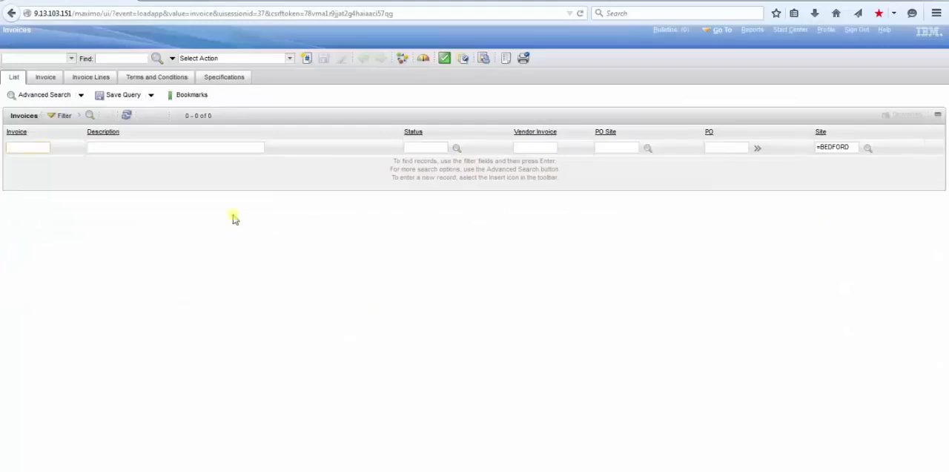
# Step: Find invoice 2 and check the Go To options on its PO 1008 link
pyautogui.click(122, 58)
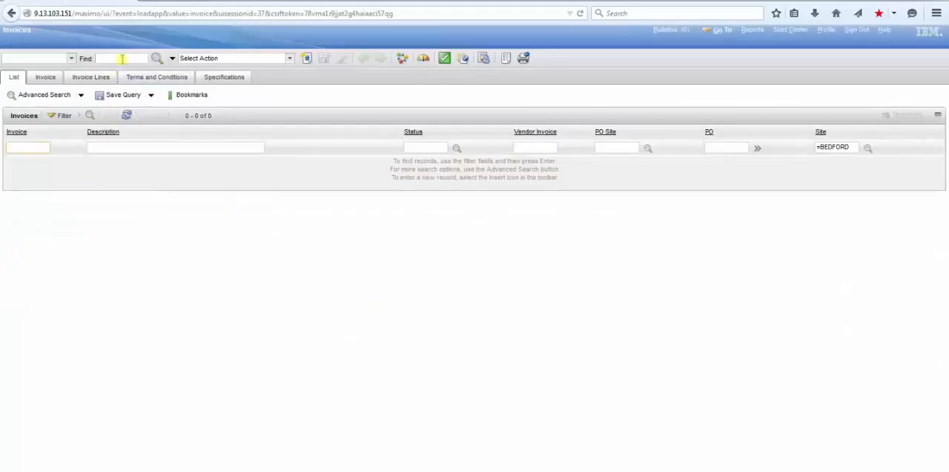
pyautogui.write('2')
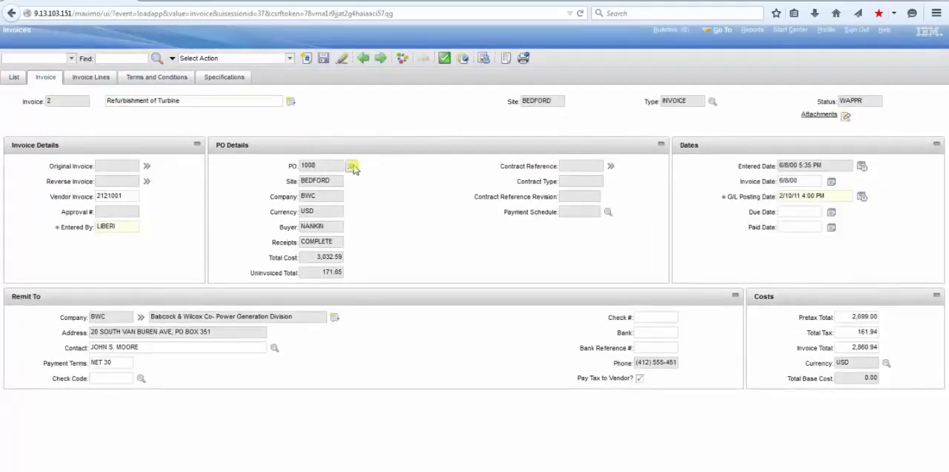
pyautogui.click(351, 166)
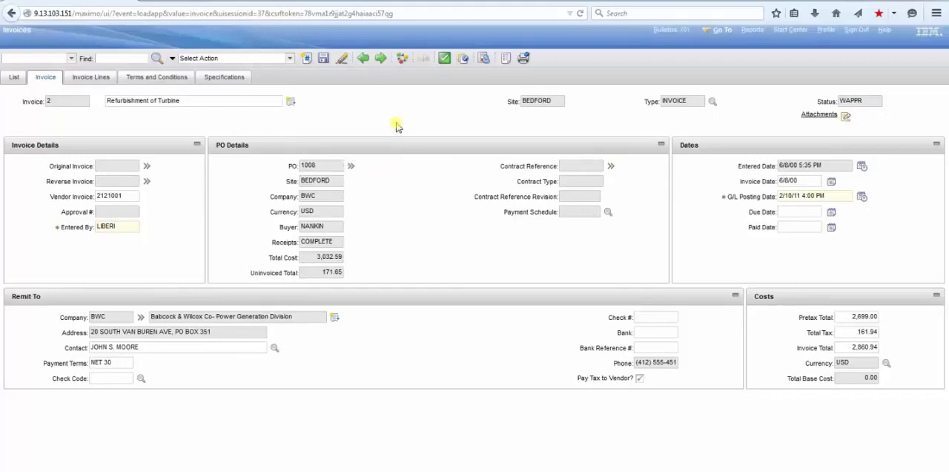
pyautogui.moveTo(395, 122)
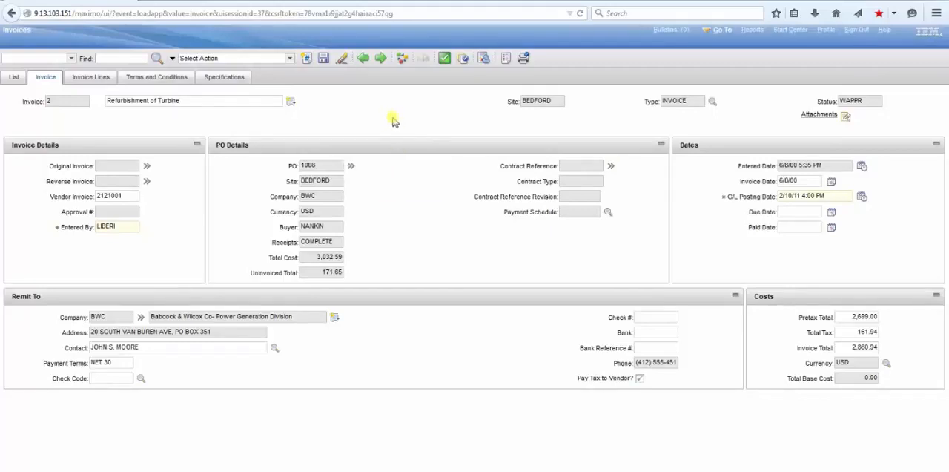
pyautogui.moveTo(684, 69)
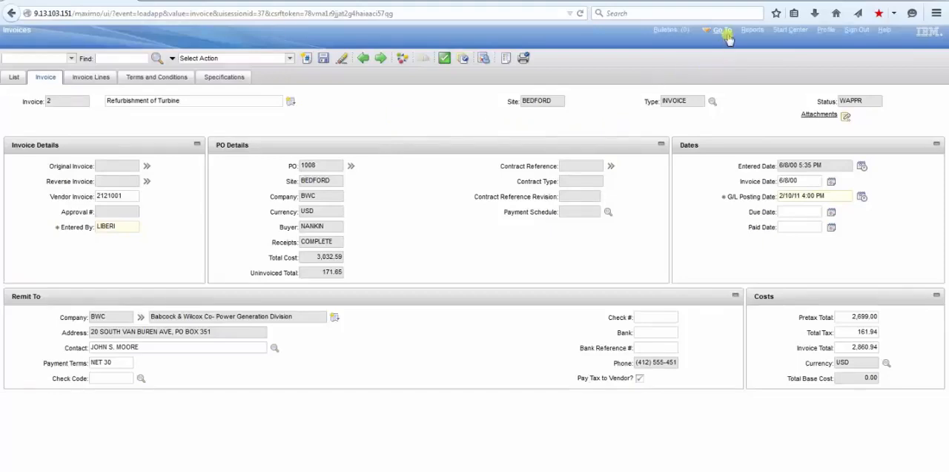
# Step: Open Application Designer, search 'inv', and show the INVOICE application's Invoice tab layout
pyautogui.click(721, 29)
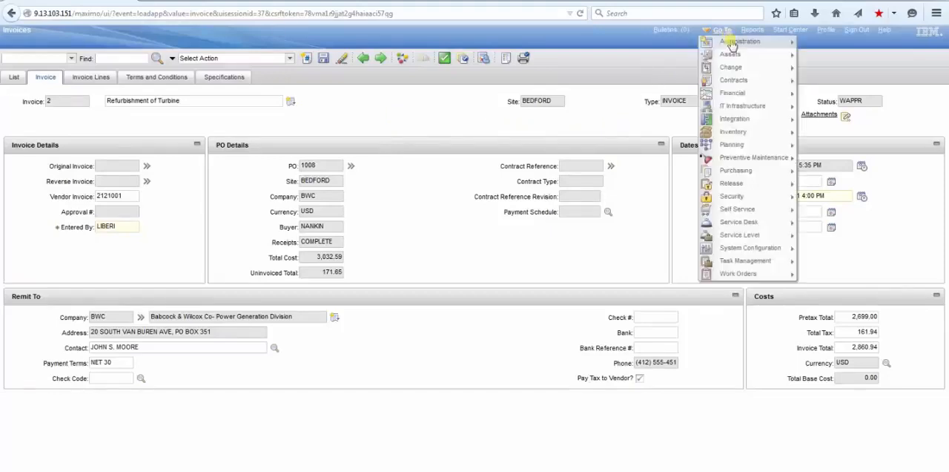
pyautogui.moveTo(731, 196)
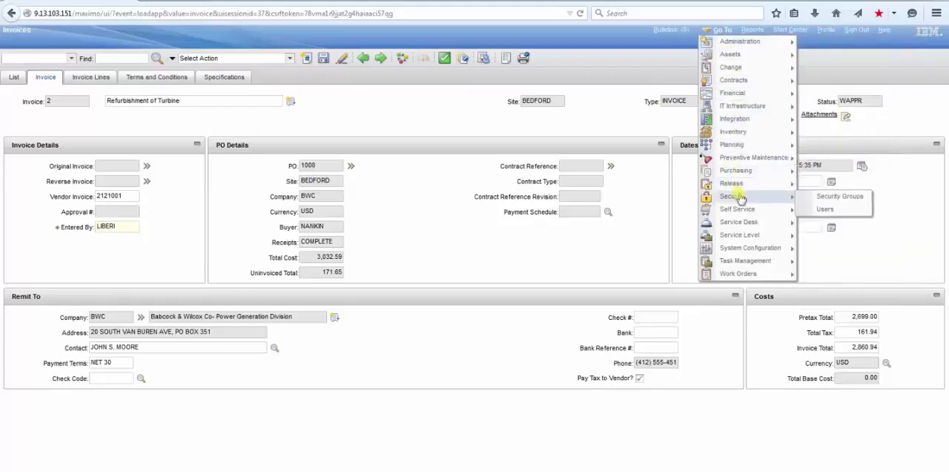
pyautogui.moveTo(751, 247)
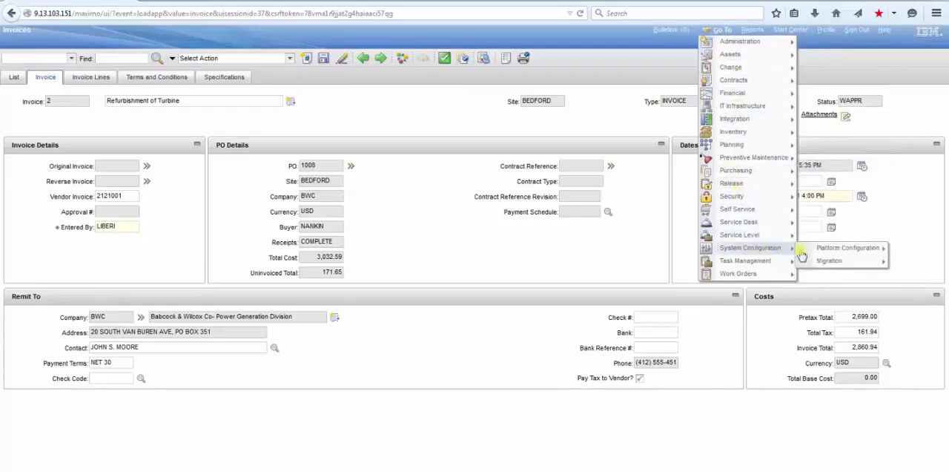
pyautogui.click(751, 247)
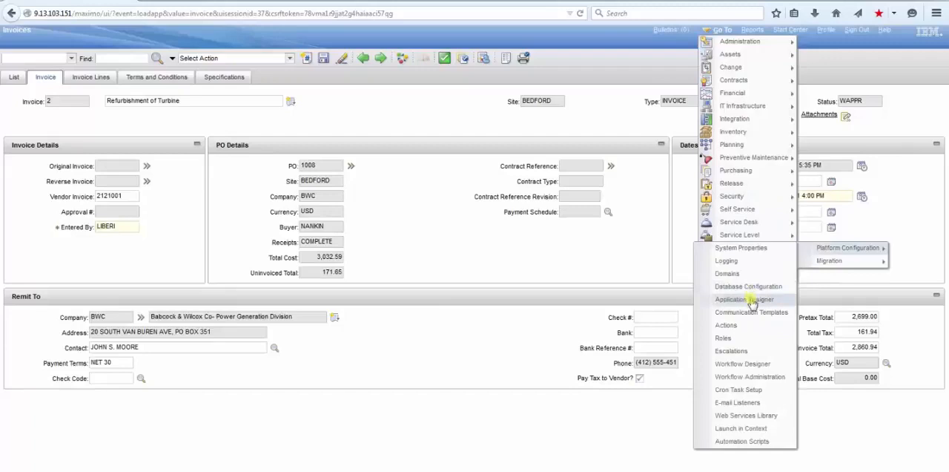
pyautogui.click(744, 299)
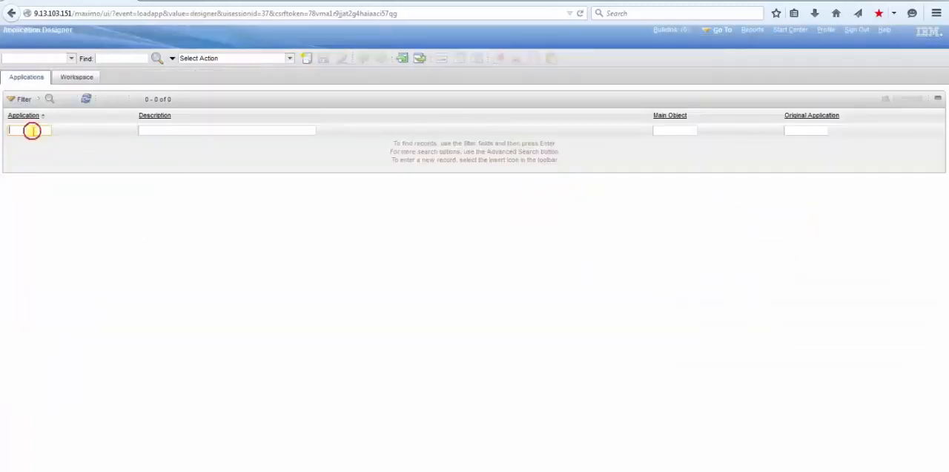
pyautogui.write('inv')
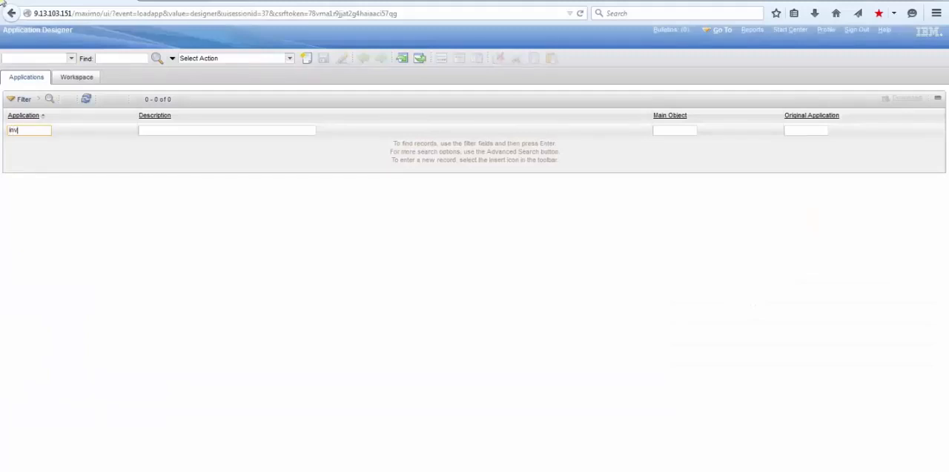
pyautogui.press('enter')
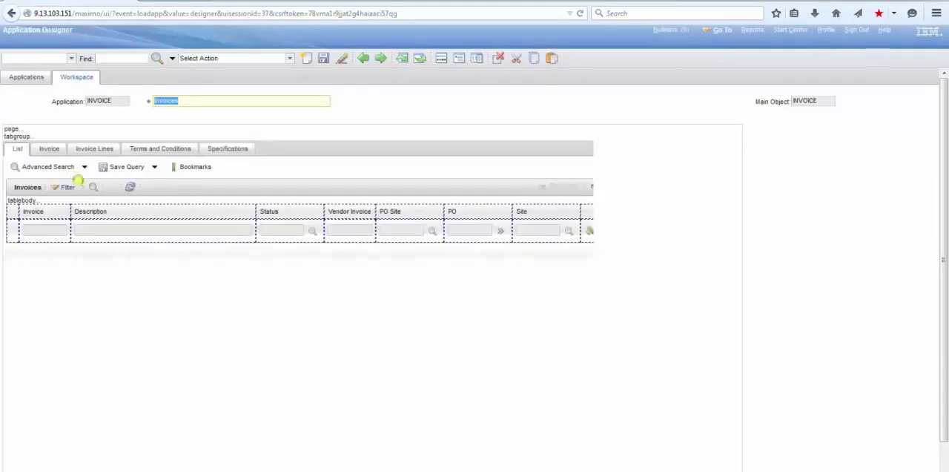
pyautogui.moveTo(49, 149)
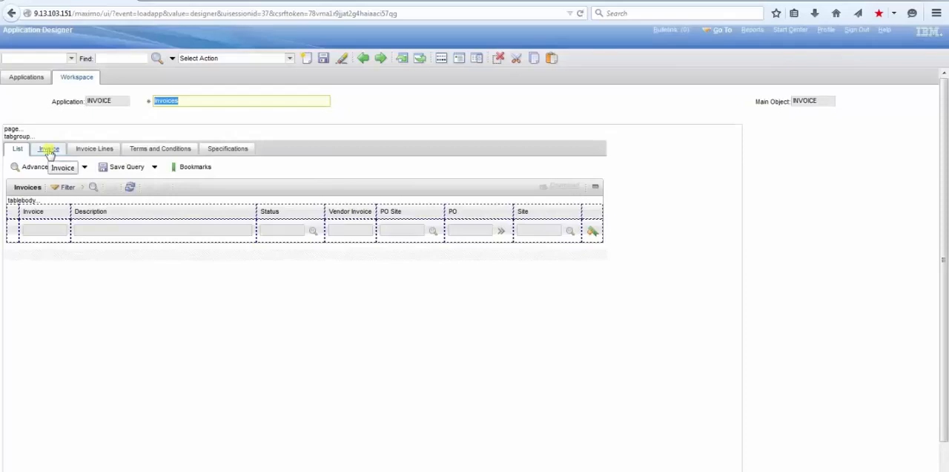
pyautogui.click(48, 148)
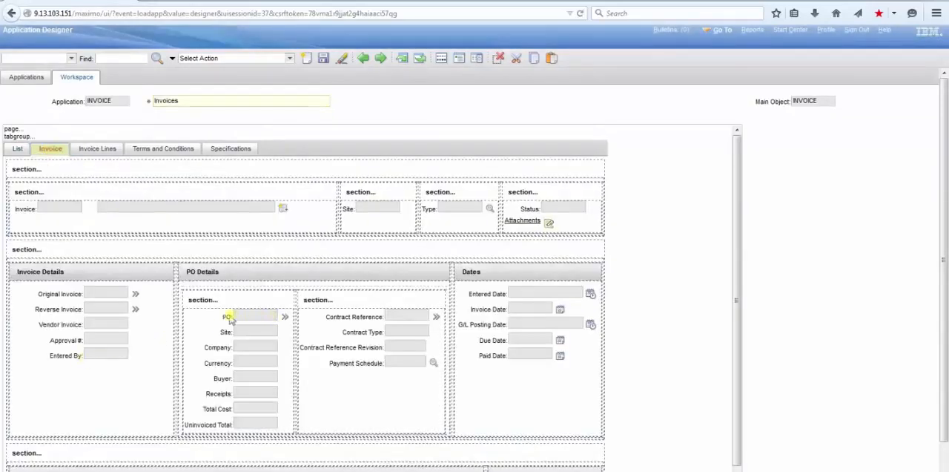
# Step: Set the PO field's Go To Applications to PO, RECEIPTS and save the INVOICE layout
pyautogui.click(249, 317)
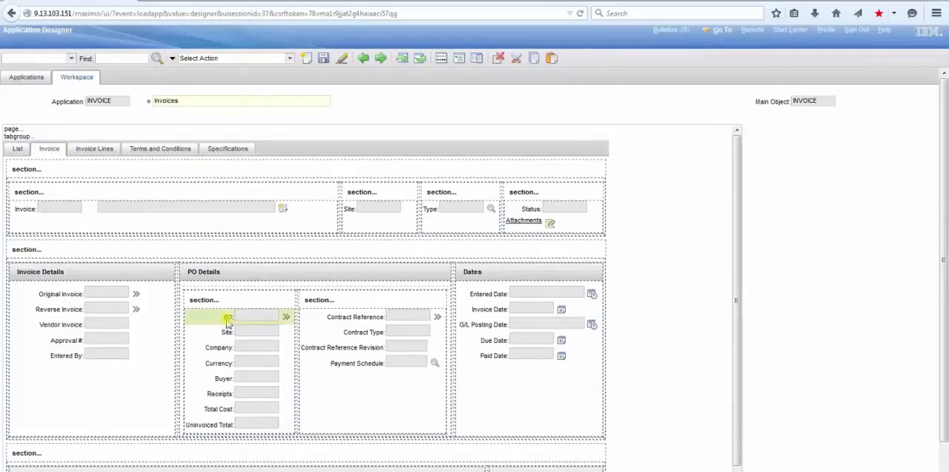
pyautogui.rightClick(230, 317)
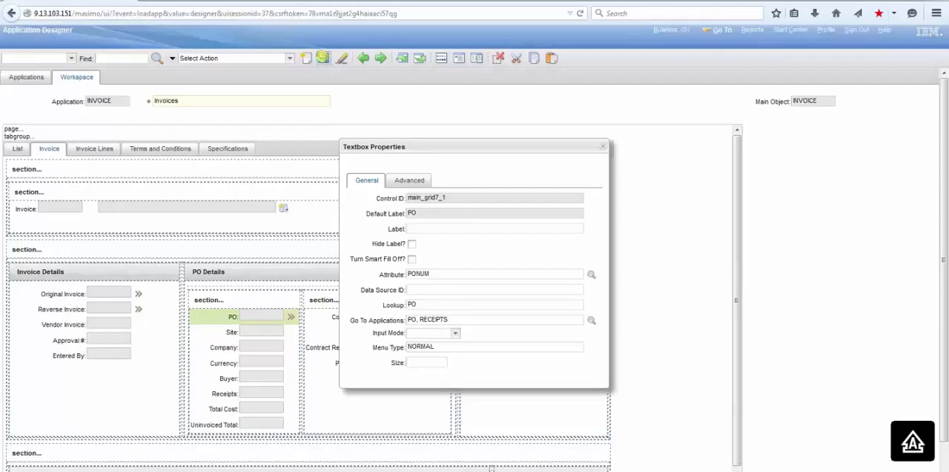
pyautogui.click(324, 58)
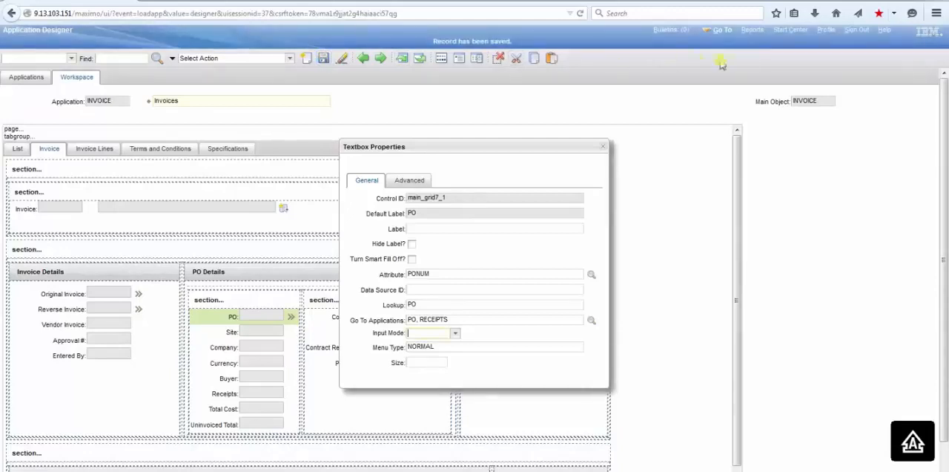
pyautogui.click(720, 30)
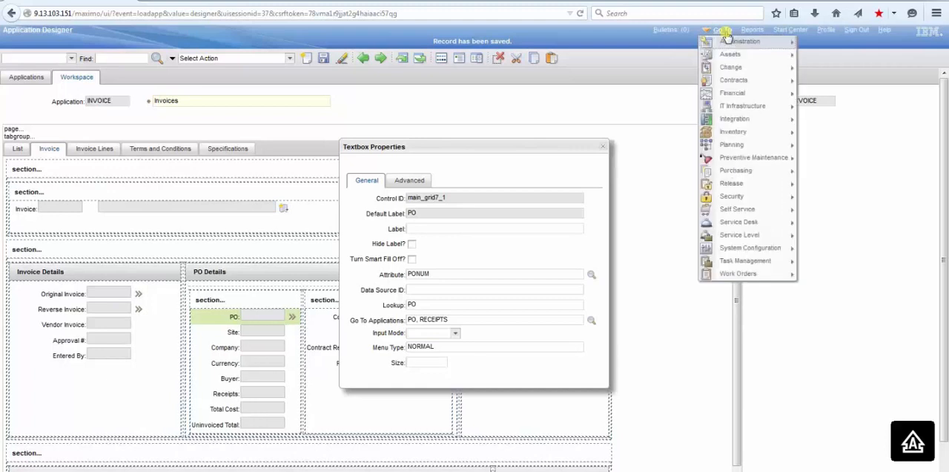
pyautogui.moveTo(732, 196)
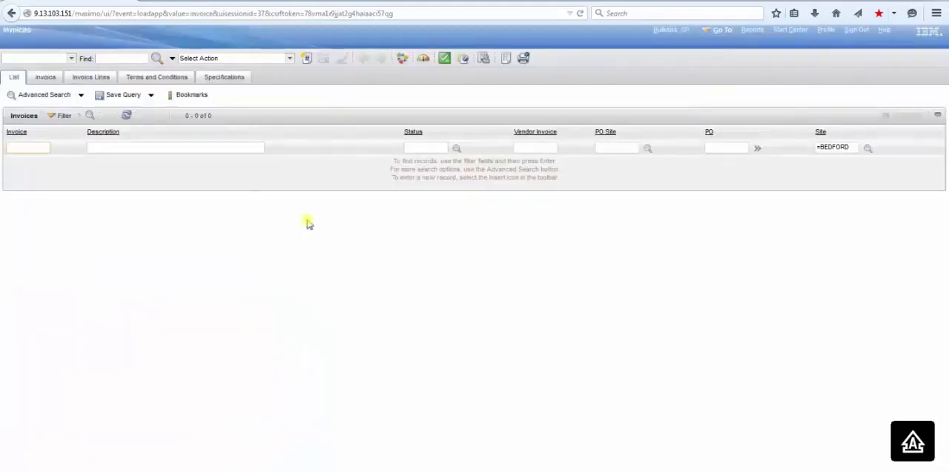
pyautogui.click(120, 57)
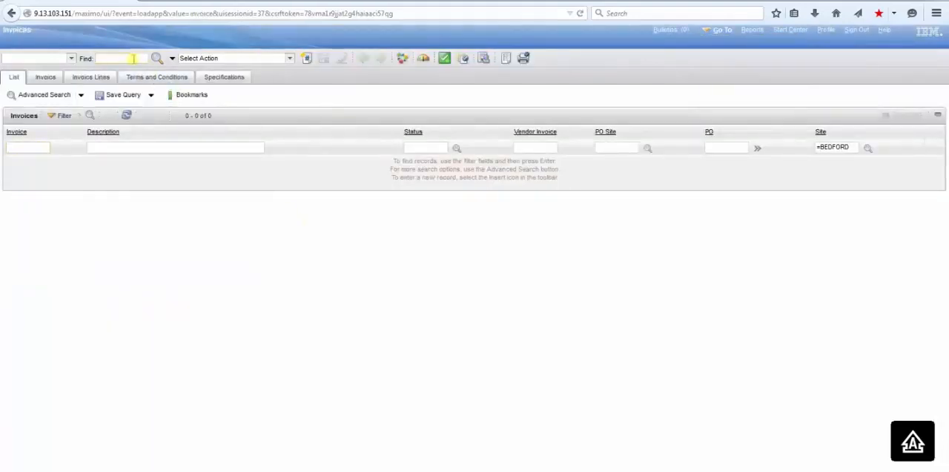
pyautogui.click(45, 77)
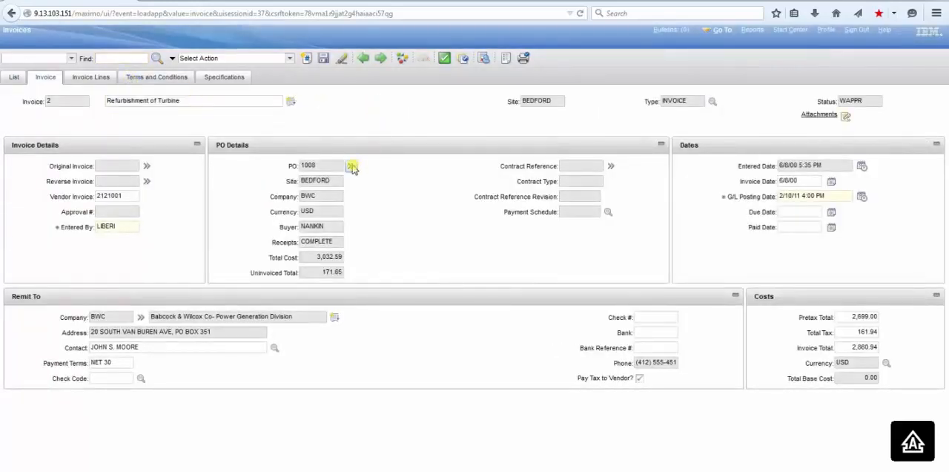
pyautogui.click(351, 165)
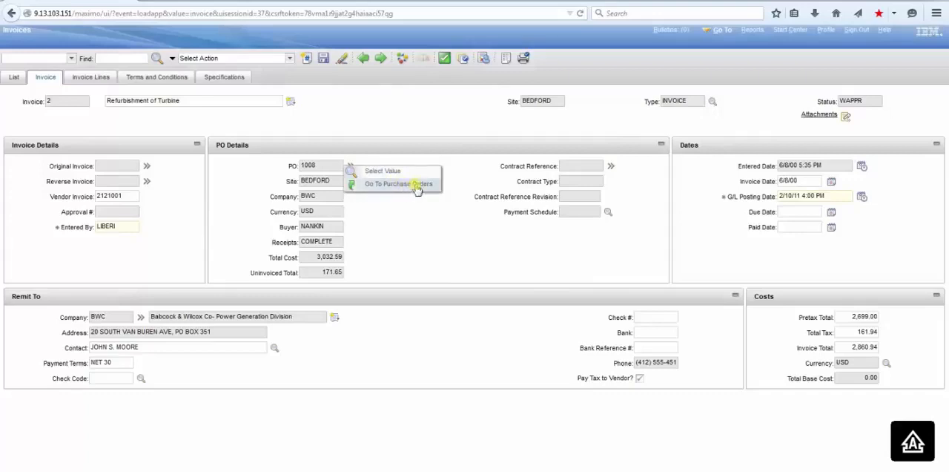
pyautogui.moveTo(396, 211)
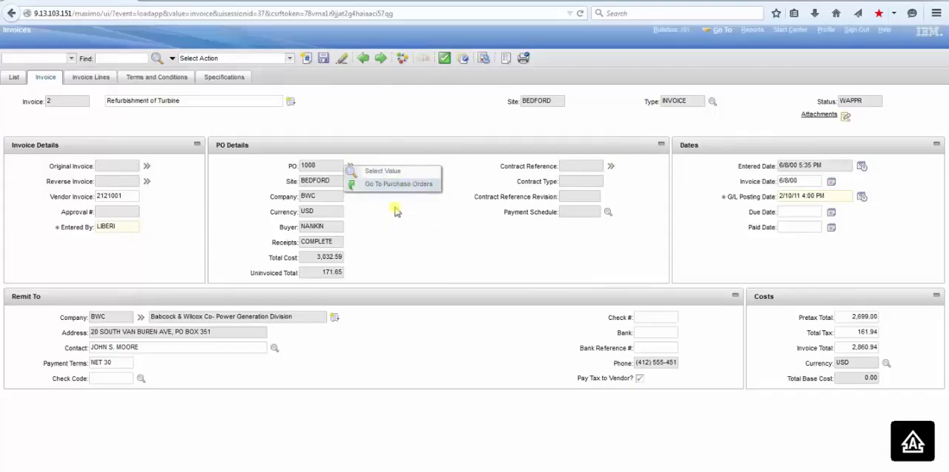
pyautogui.moveTo(416, 223)
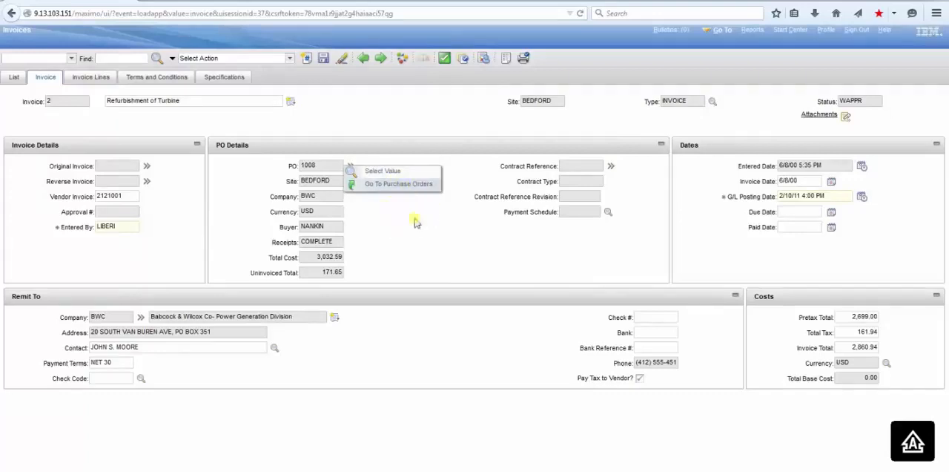
pyautogui.moveTo(459, 223)
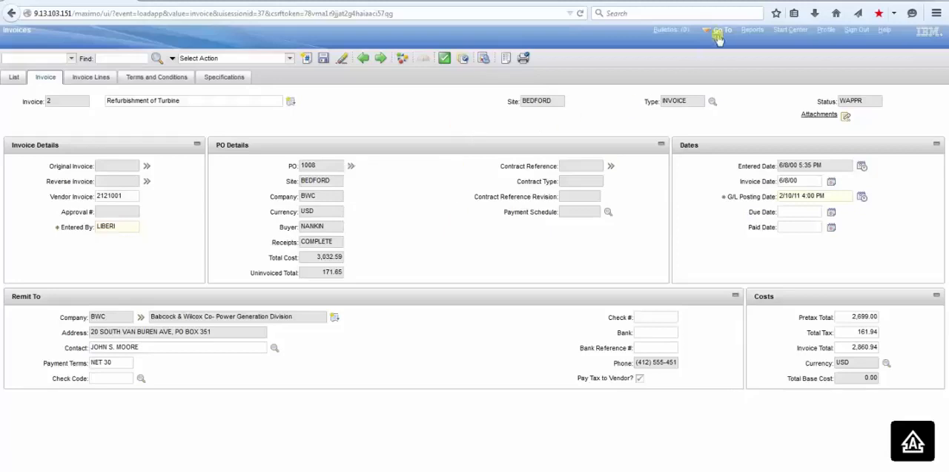
# Step: Reopen Application Designer and filter the application list for INVOICE
pyautogui.click(719, 29)
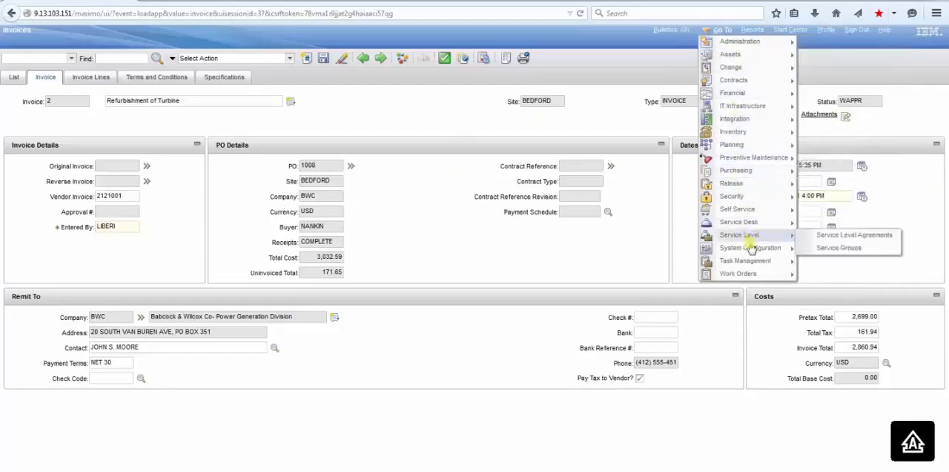
pyautogui.moveTo(750, 247)
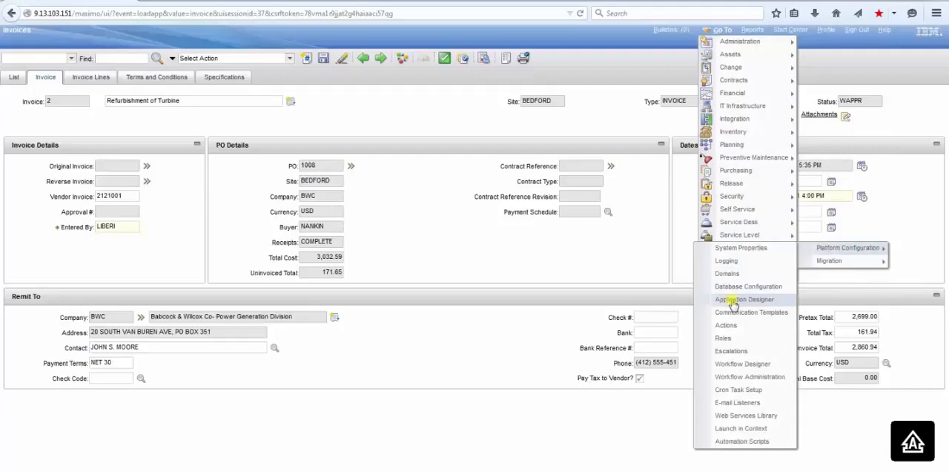
pyautogui.click(745, 299)
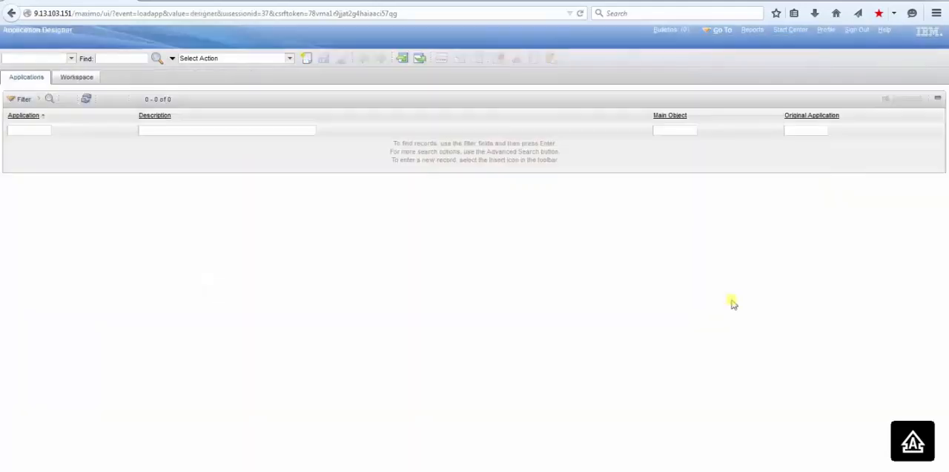
pyautogui.click(28, 130)
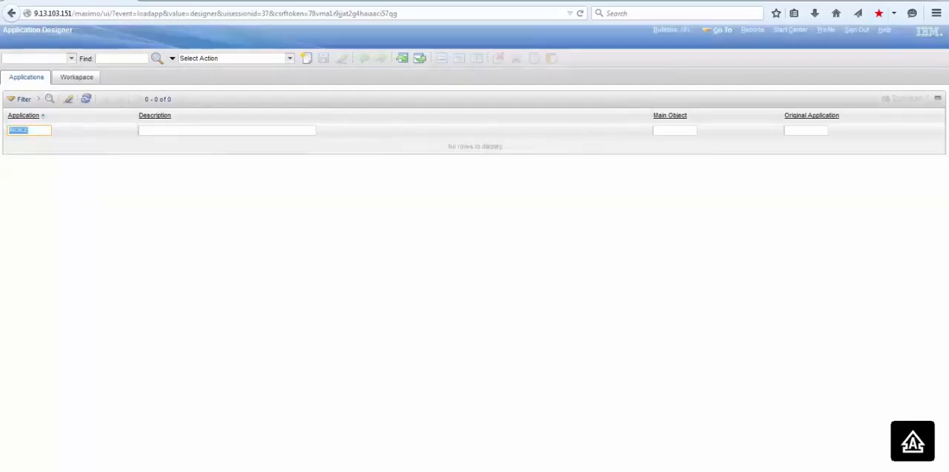
pyautogui.write('INVOIN')
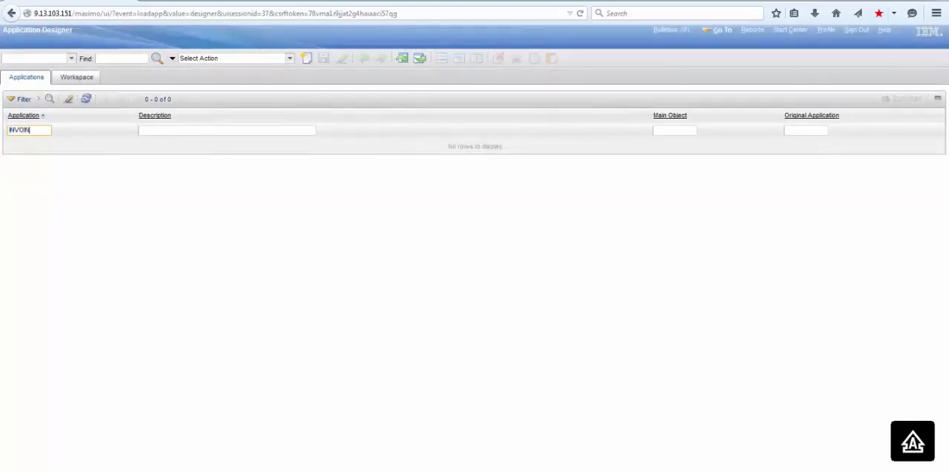
pyautogui.press('Backspace')
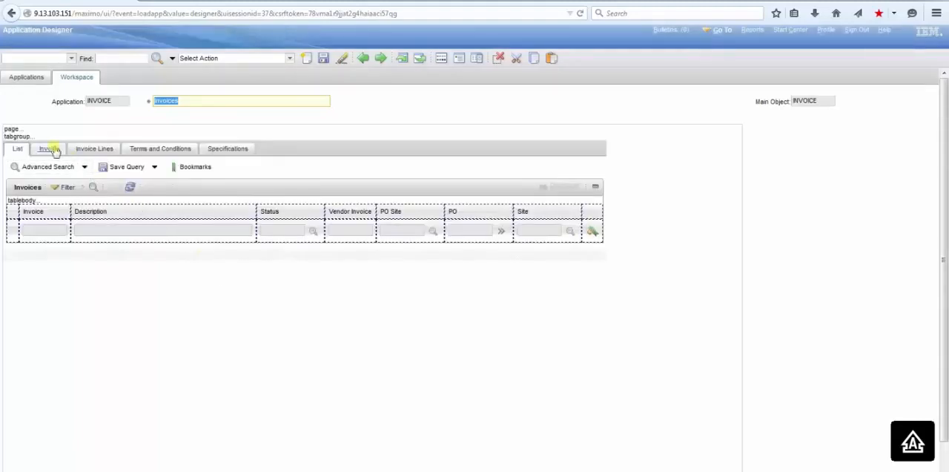
# Step: On the Invoice tab, change the PO field's Go To Applications to 'PO,RECEIPTS' without a space
pyautogui.click(49, 149)
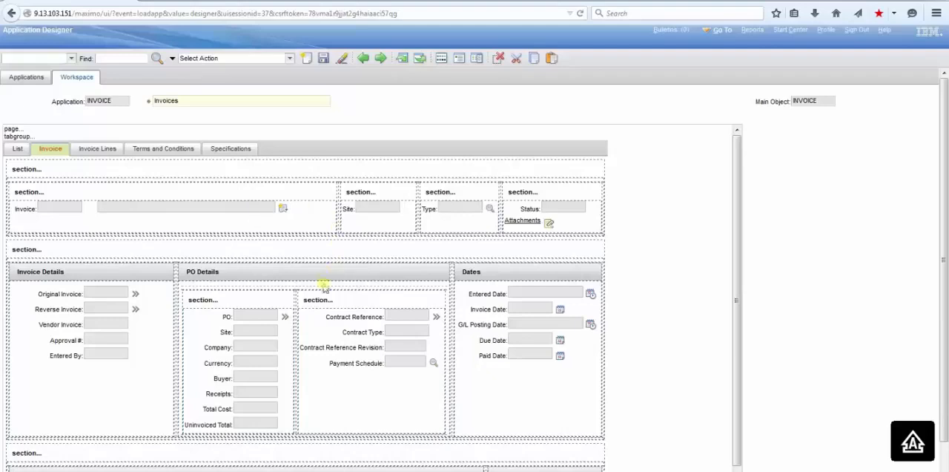
pyautogui.click(256, 316)
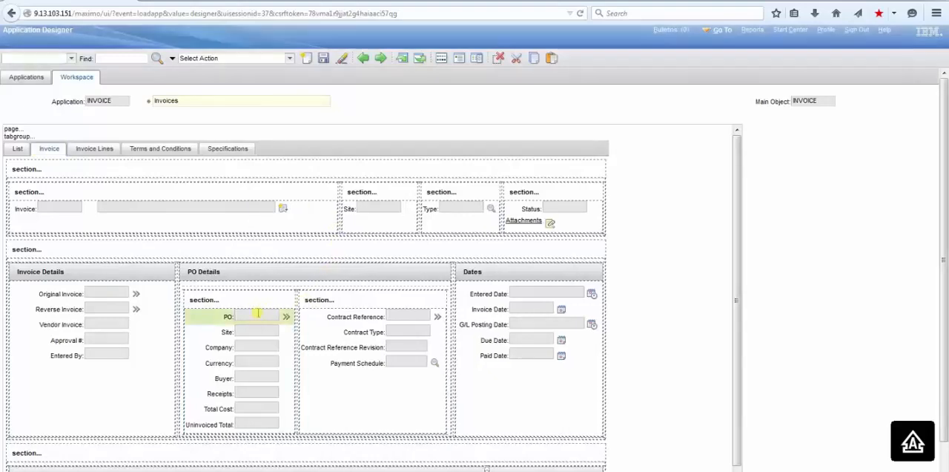
pyautogui.rightClick(257, 316)
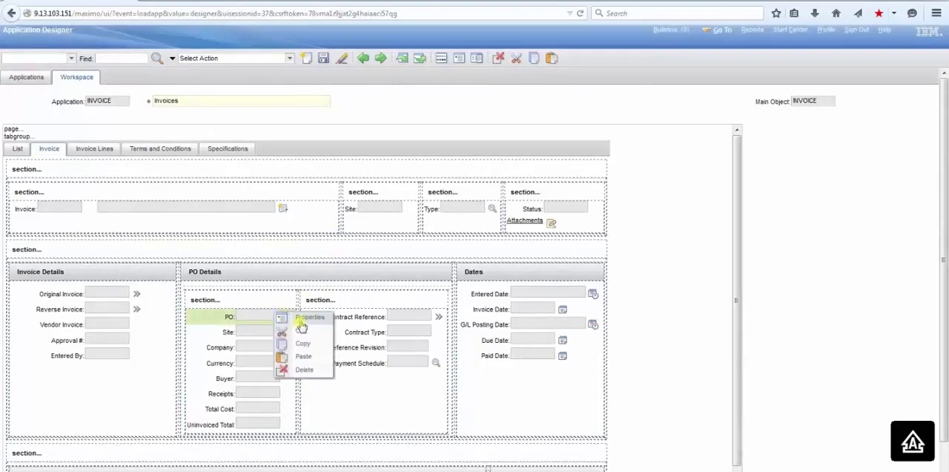
pyautogui.click(309, 317)
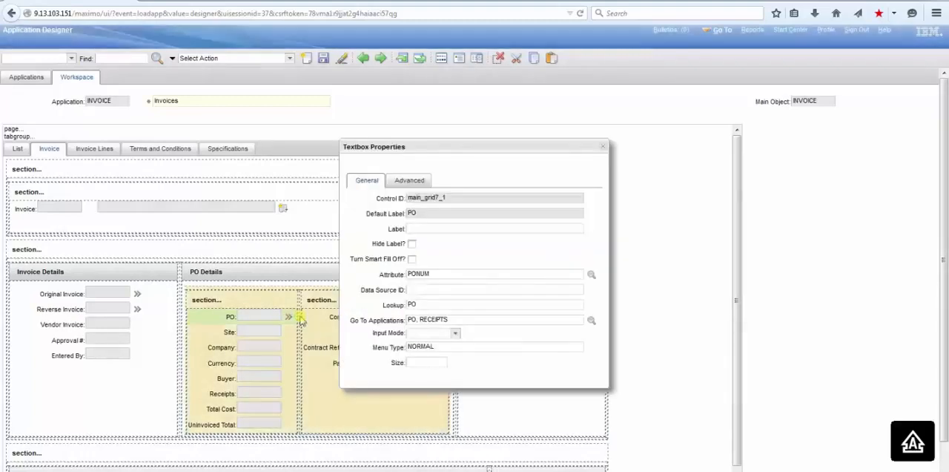
pyautogui.click(496, 320)
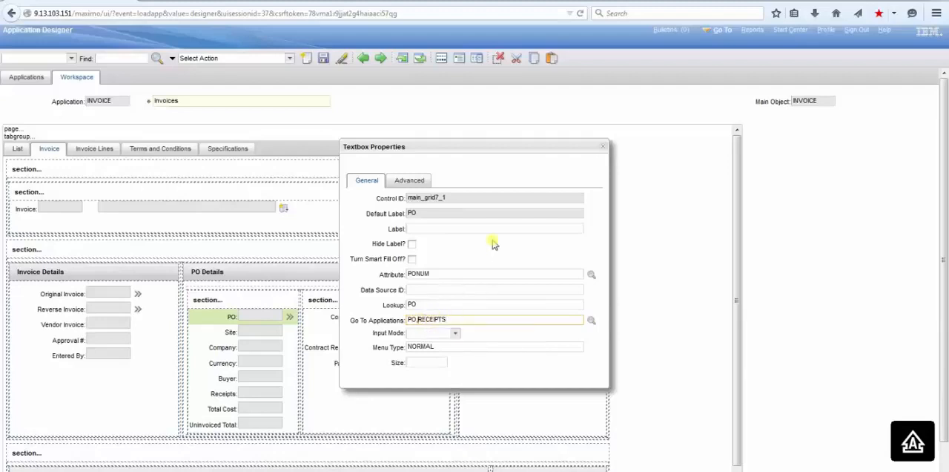
pyautogui.click(494, 289)
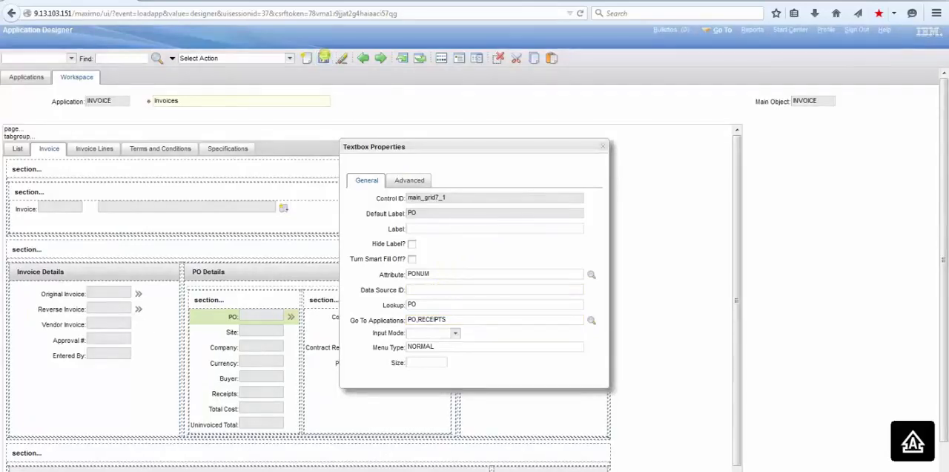
# Step: Save the INVOICE layout and return to the Go To application list
pyautogui.click(324, 58)
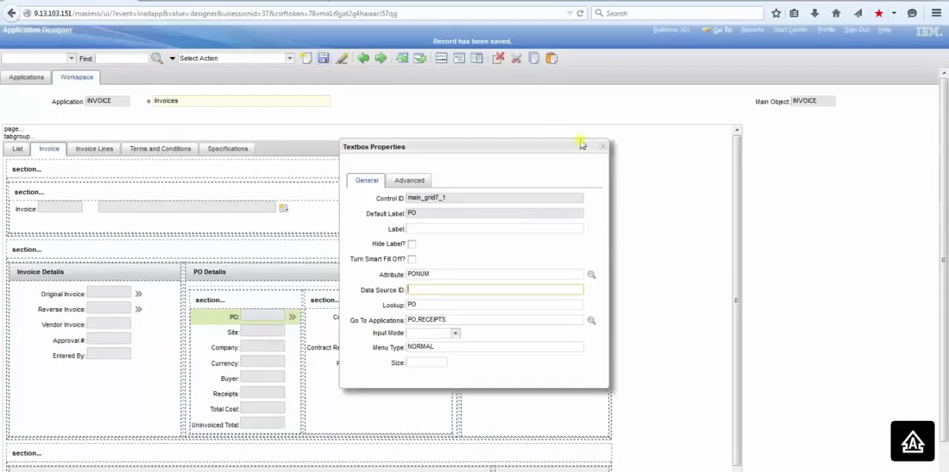
pyautogui.click(719, 30)
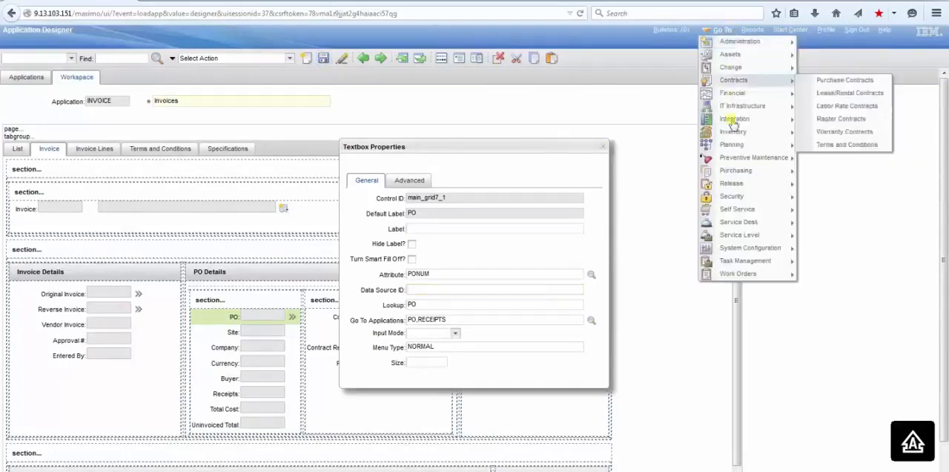
pyautogui.moveTo(736, 170)
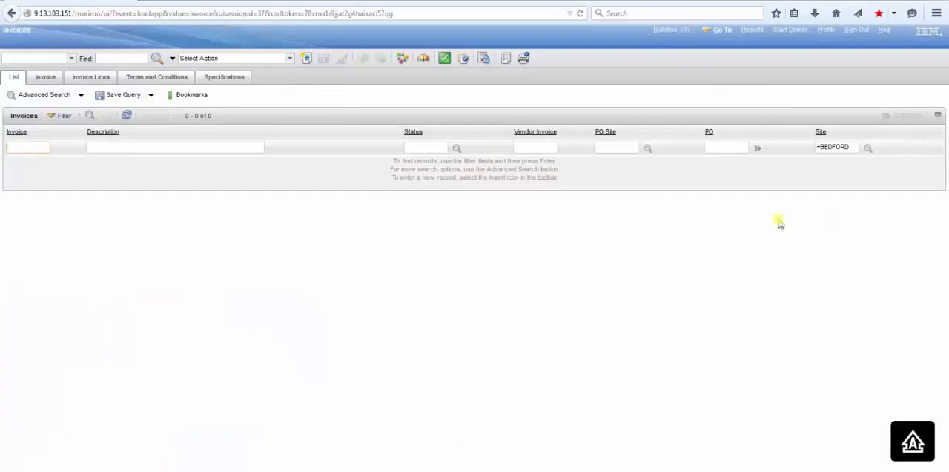
# Step: Find invoice 2 and confirm its PO menu offers Purchase Orders and Receiving
pyautogui.click(27, 147)
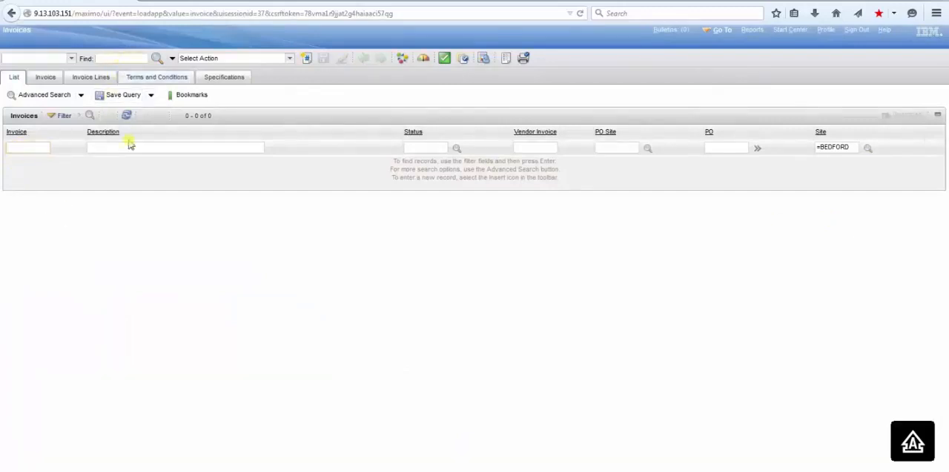
pyautogui.write('2')
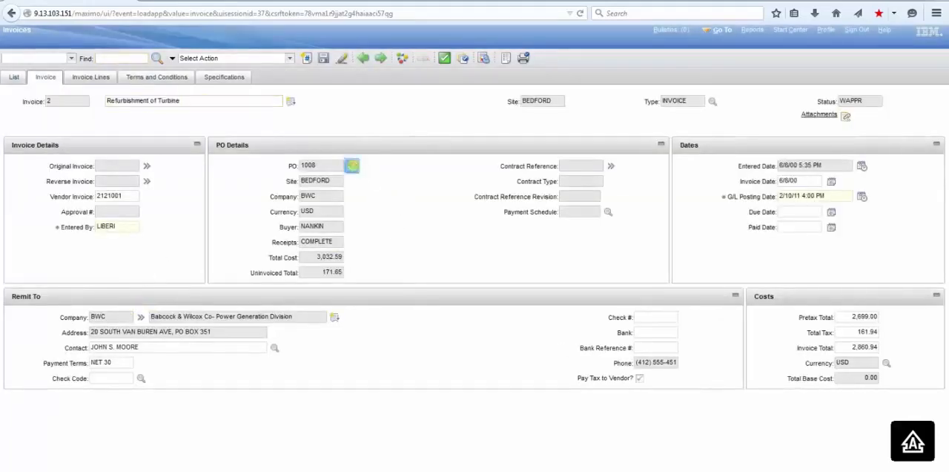
pyautogui.click(351, 165)
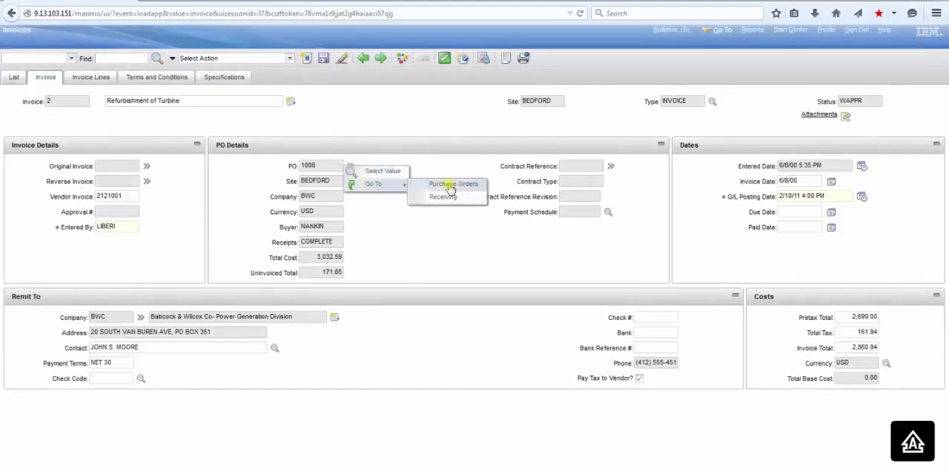
pyautogui.moveTo(463, 201)
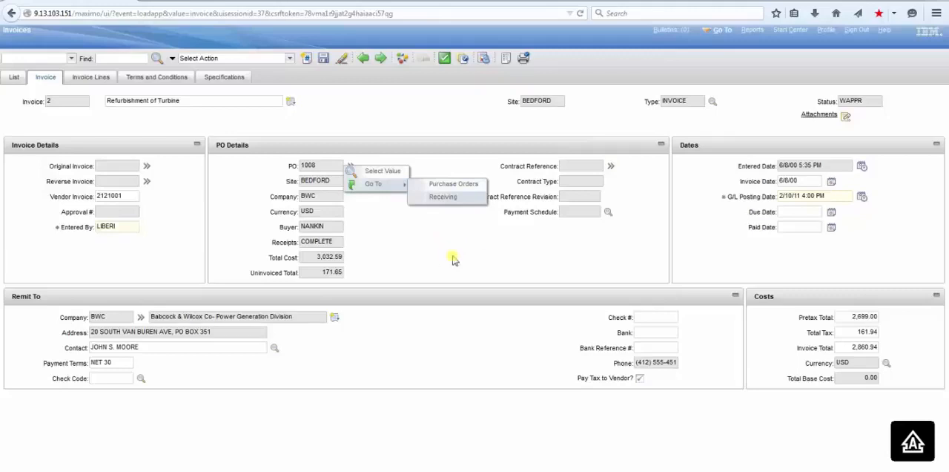
pyautogui.click(453, 260)
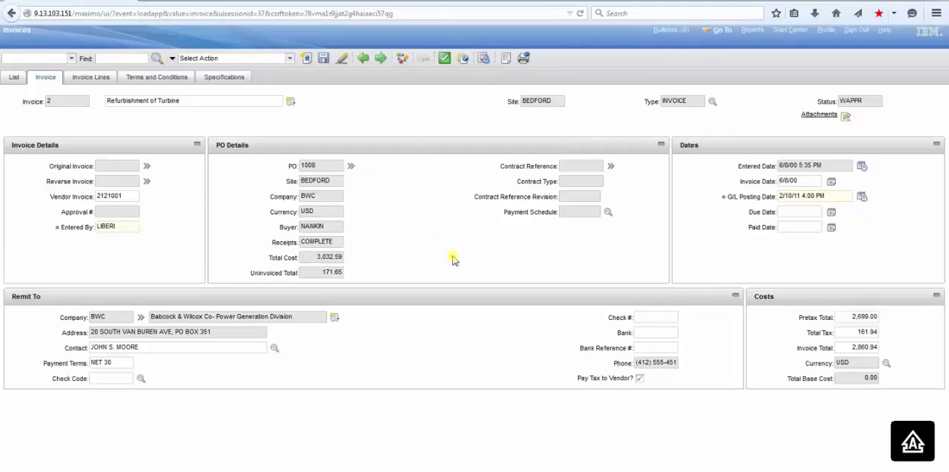